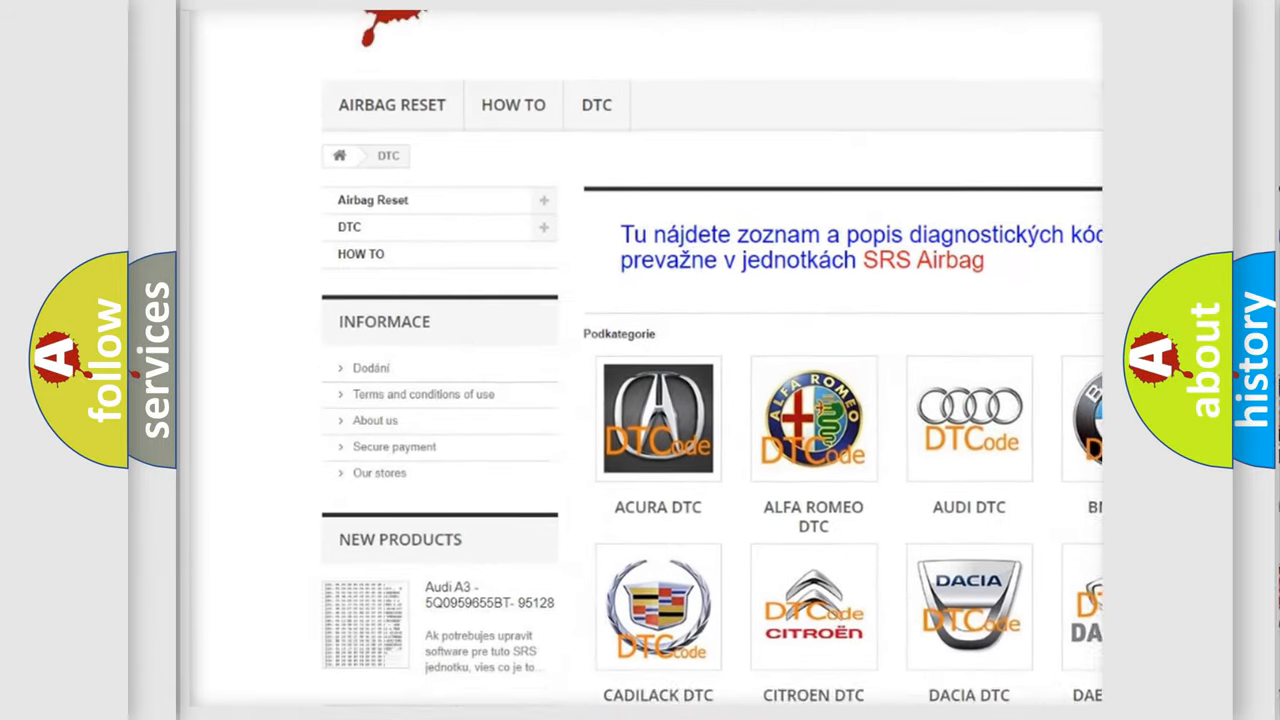
pyautogui.scroll(-3)
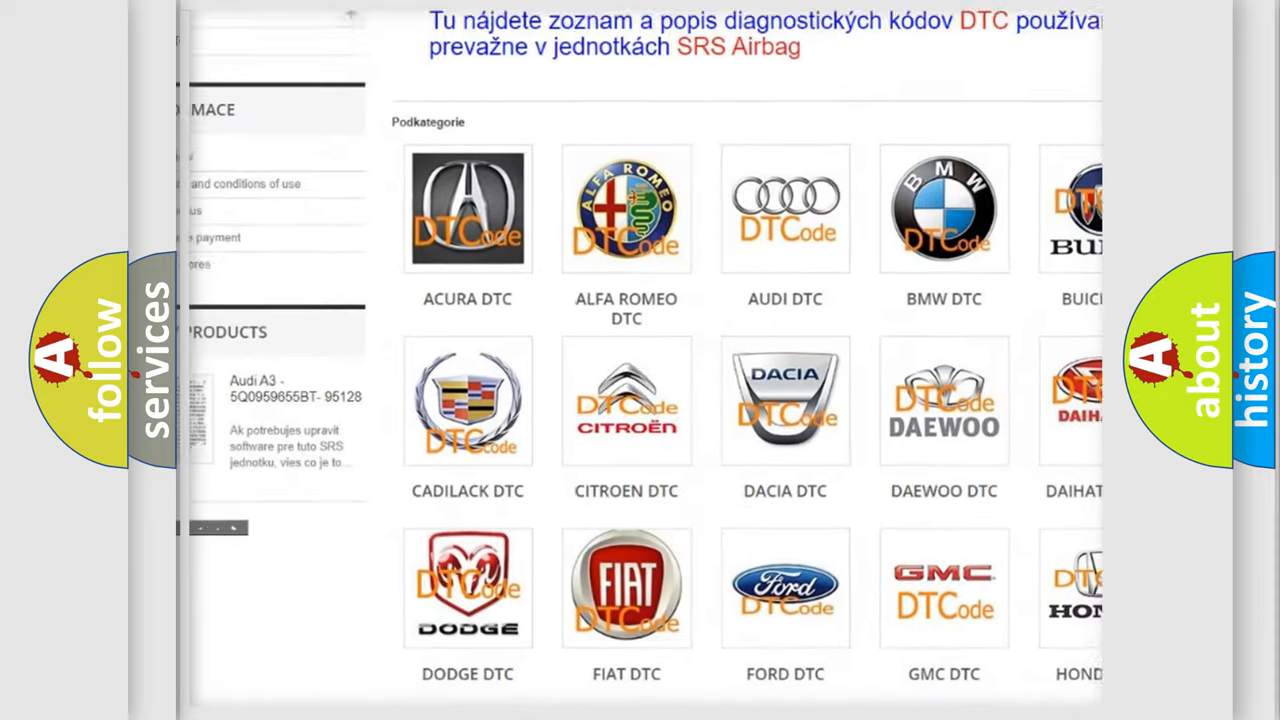